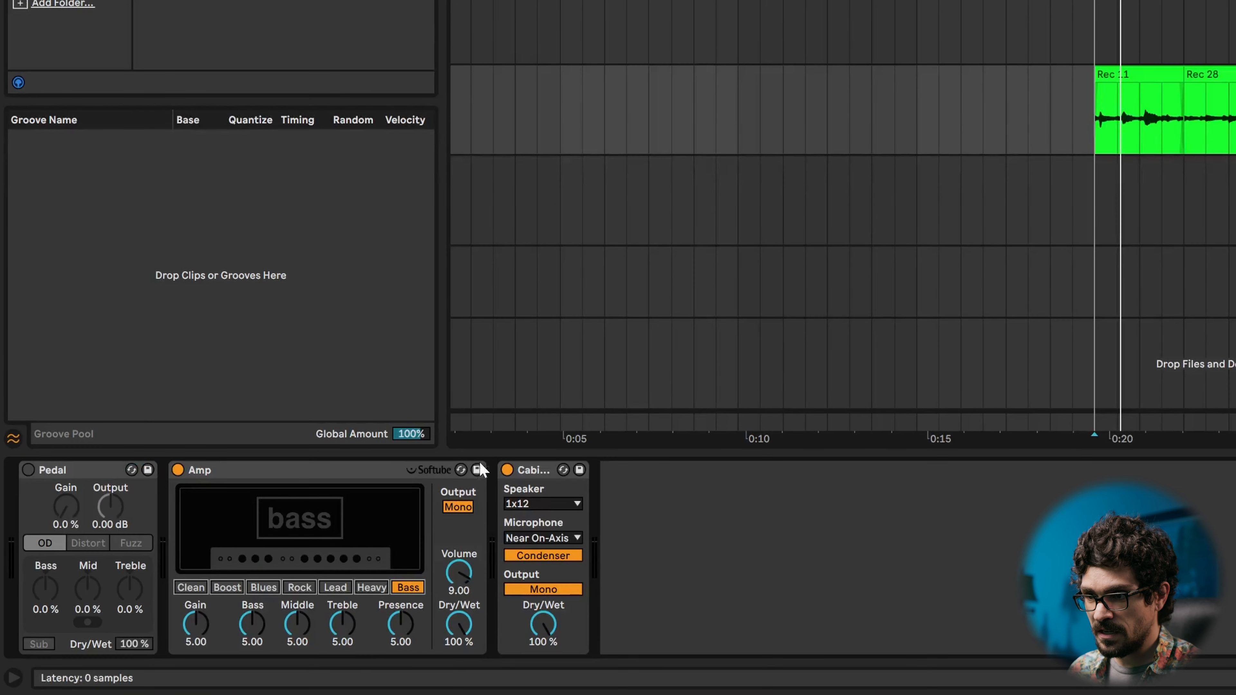
Step: Choose the 4x10 Bass cabinet with Dynamic mic, raise amp Bass to about 6.27 and add a little pedal drive
click(542, 503)
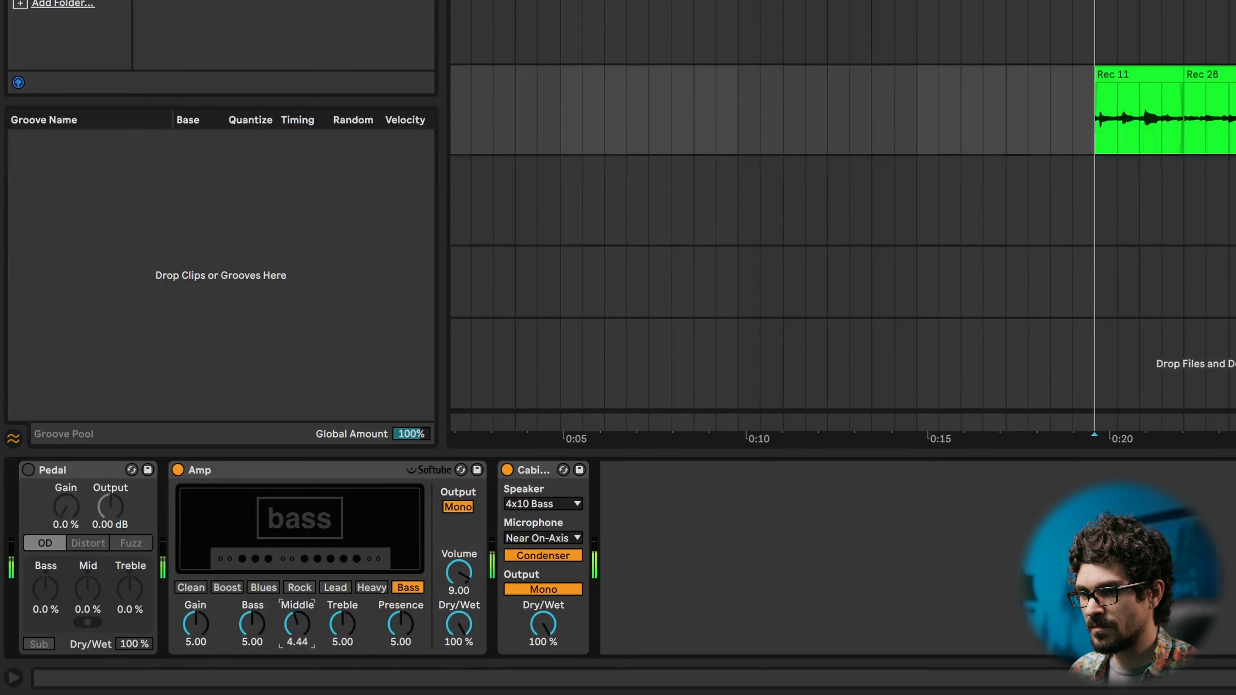
click(541, 554)
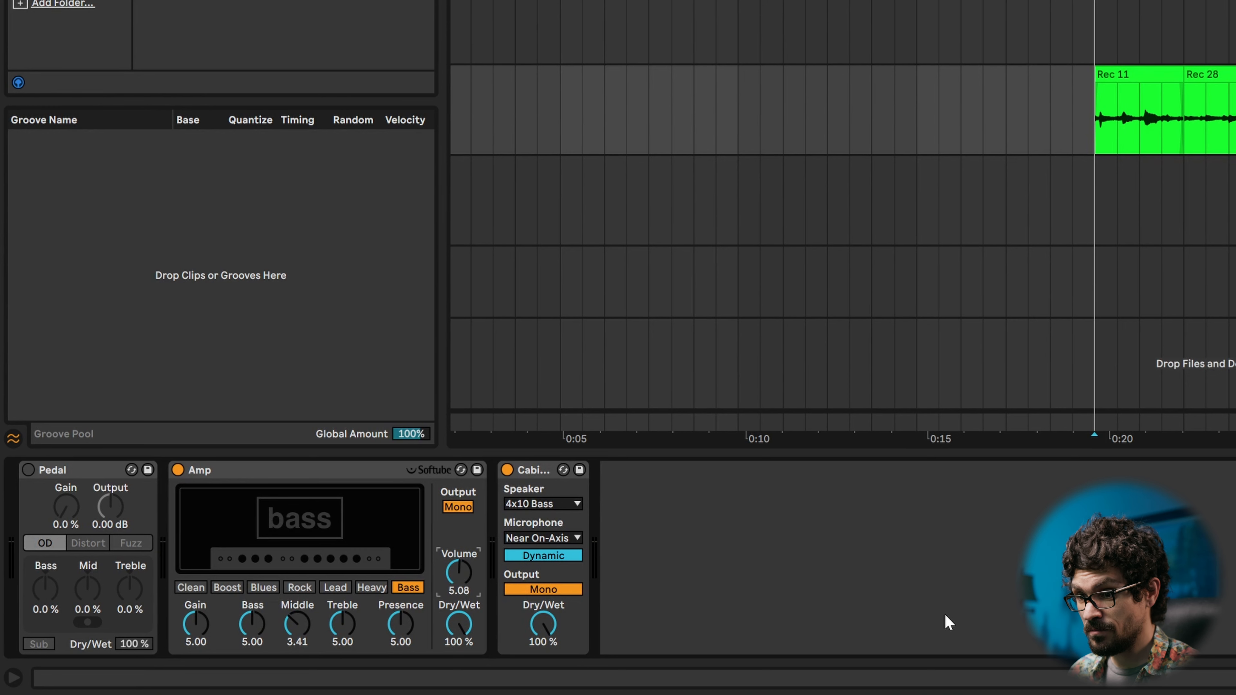
drag(252, 619, 256, 599)
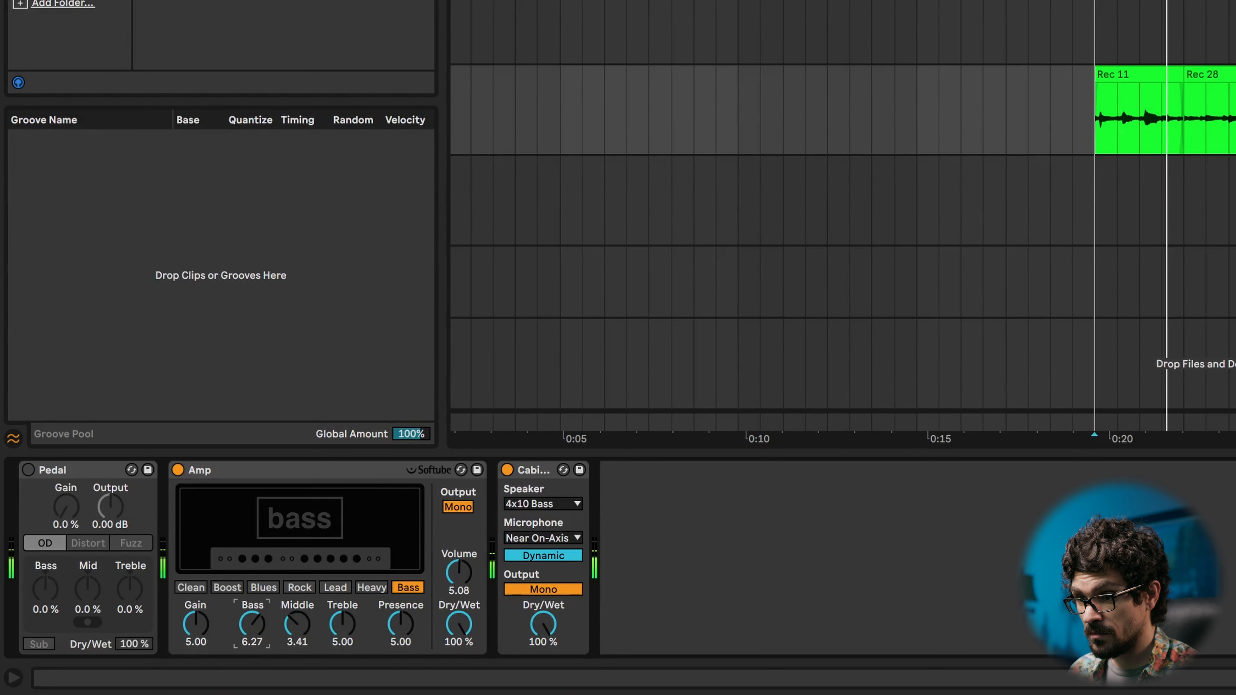
drag(457, 571, 458, 555)
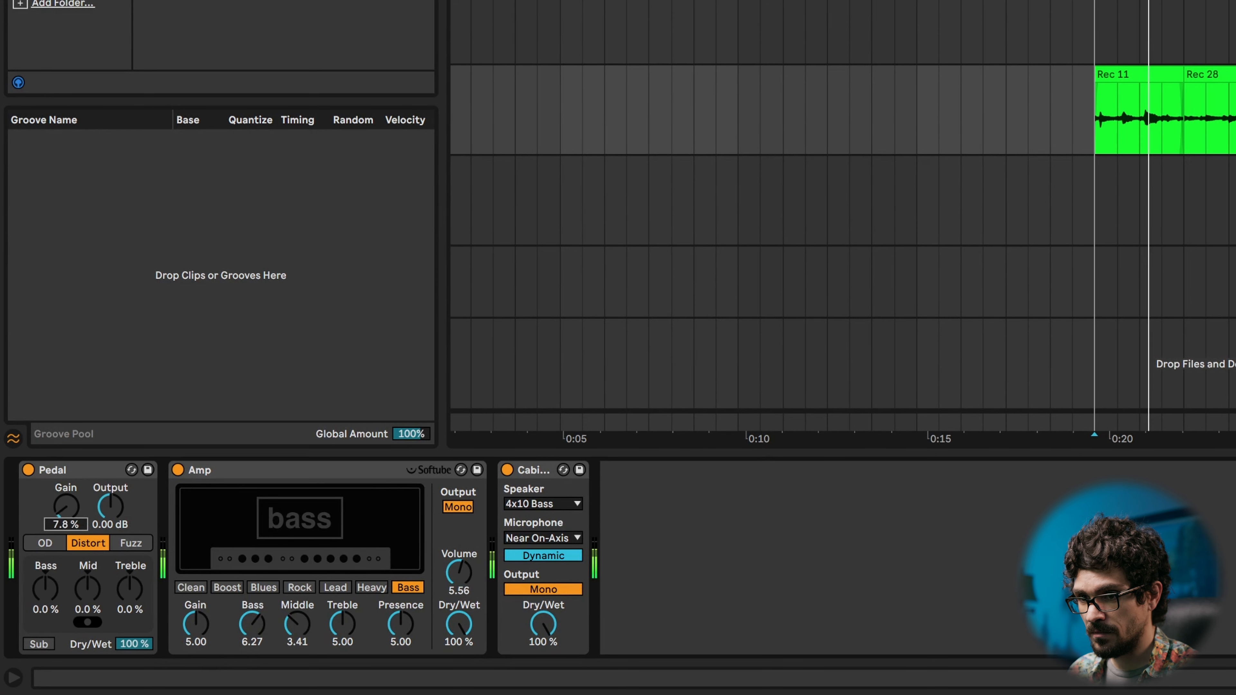
Step: Switch the bass pedal to its overdrive (OD) character
click(45, 543)
text(lim)
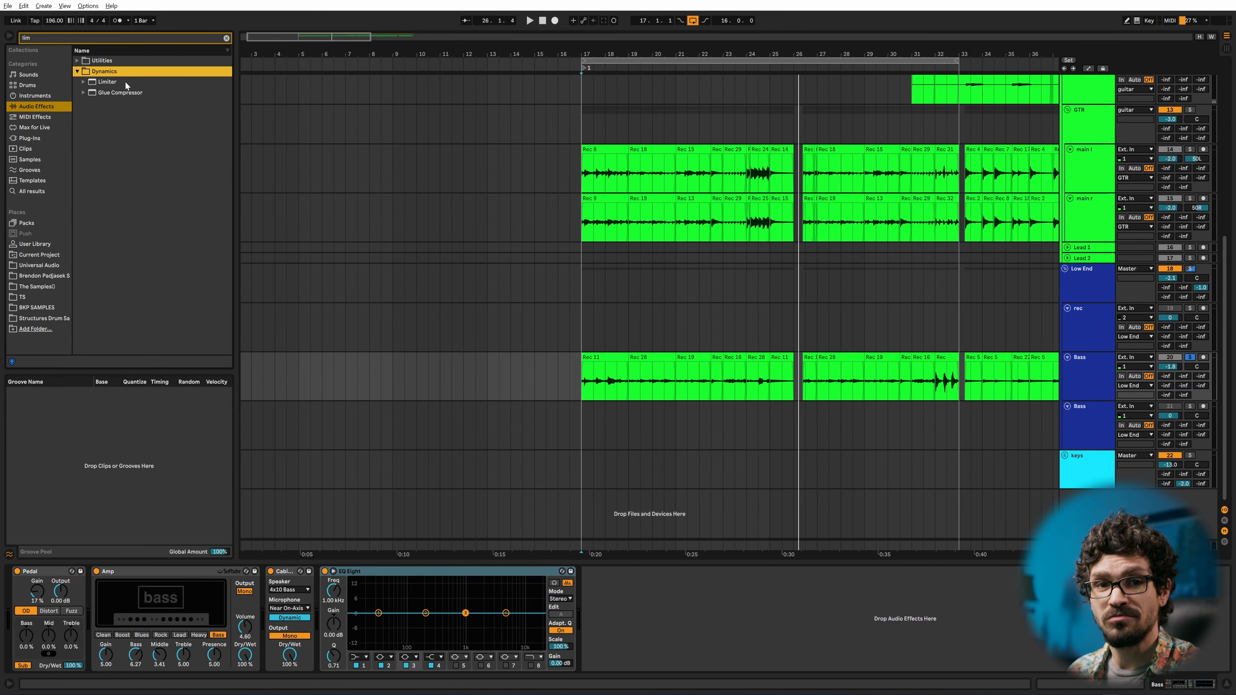
Step: Load the Limiter from the browser onto the end of the bass chain
double_click(105, 81)
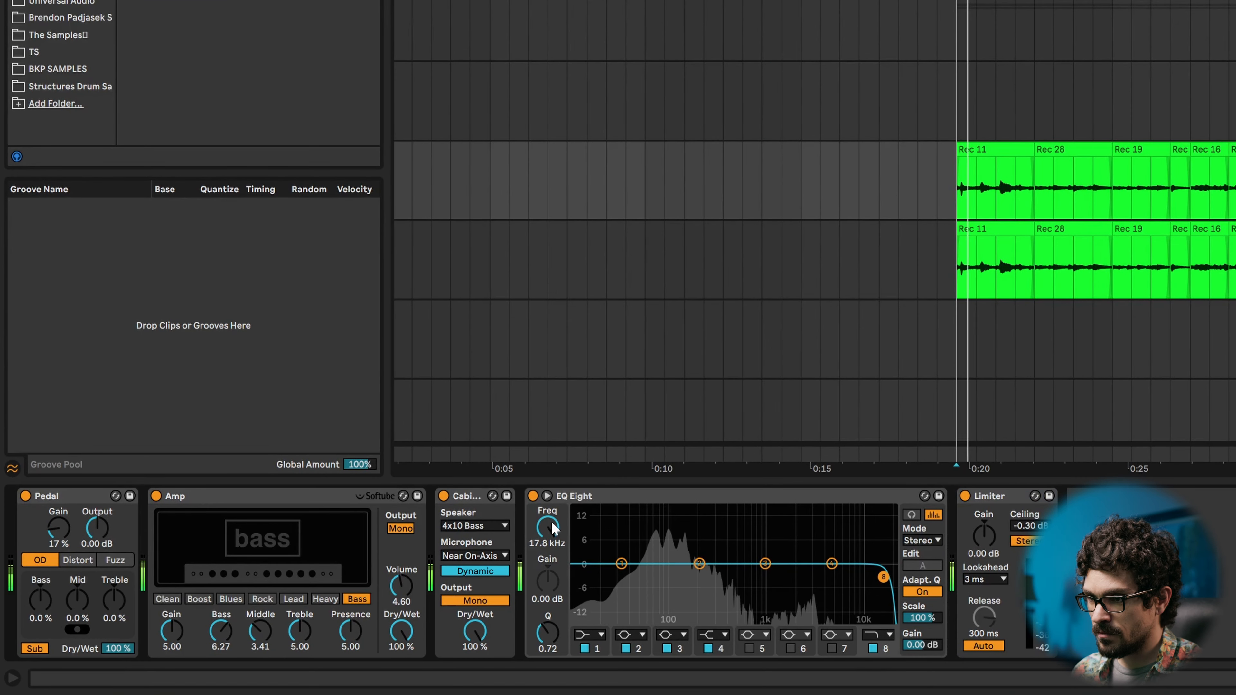
Step: Sweep the EQ Eight band 8 low-pass node down to about 108 Hz
drag(882, 578, 700, 565)
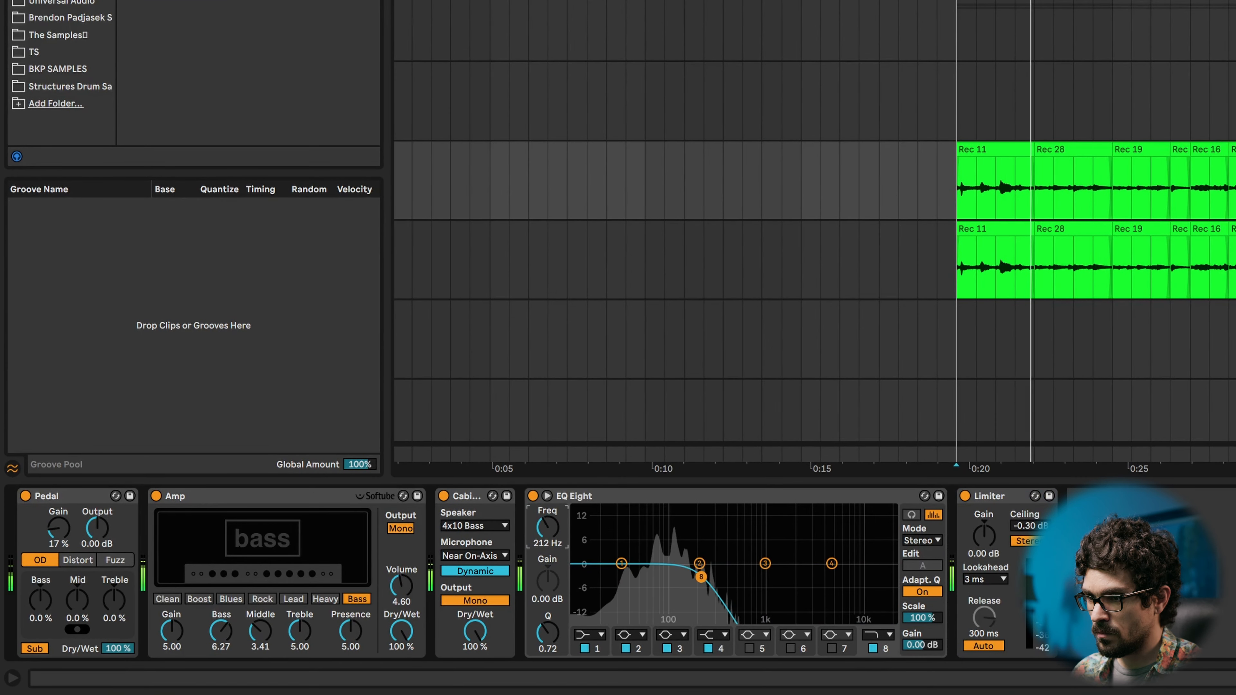
drag(698, 564, 674, 577)
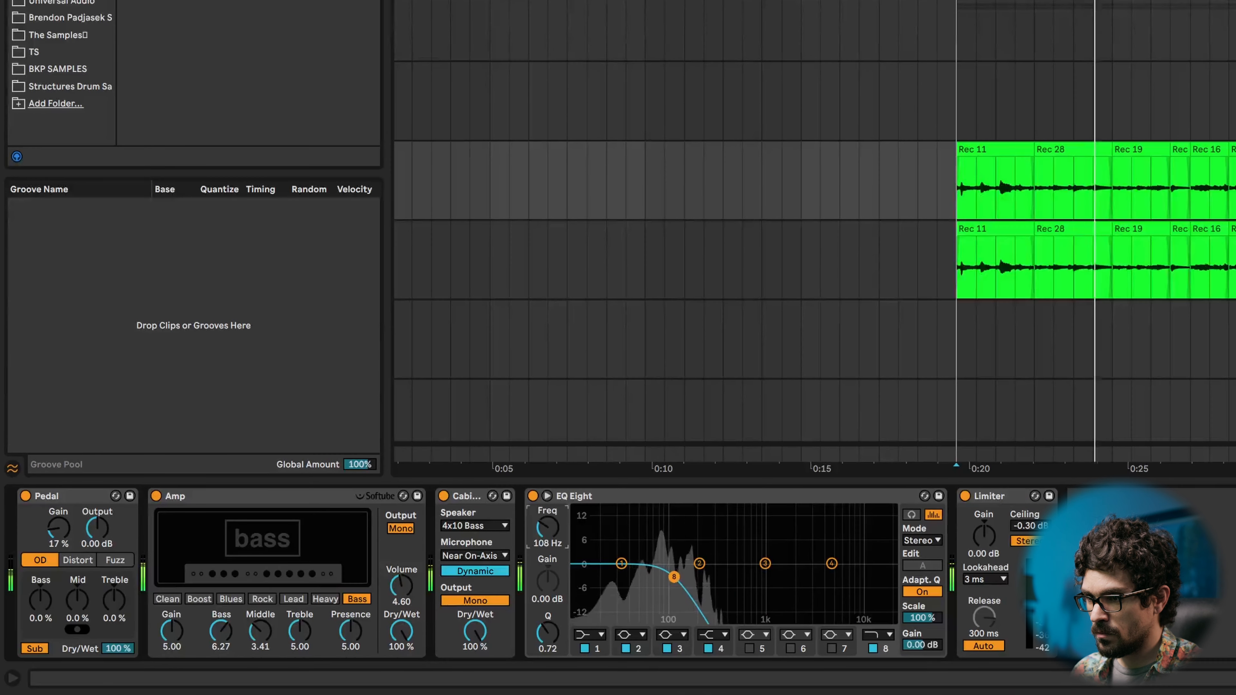
drag(674, 577, 681, 577)
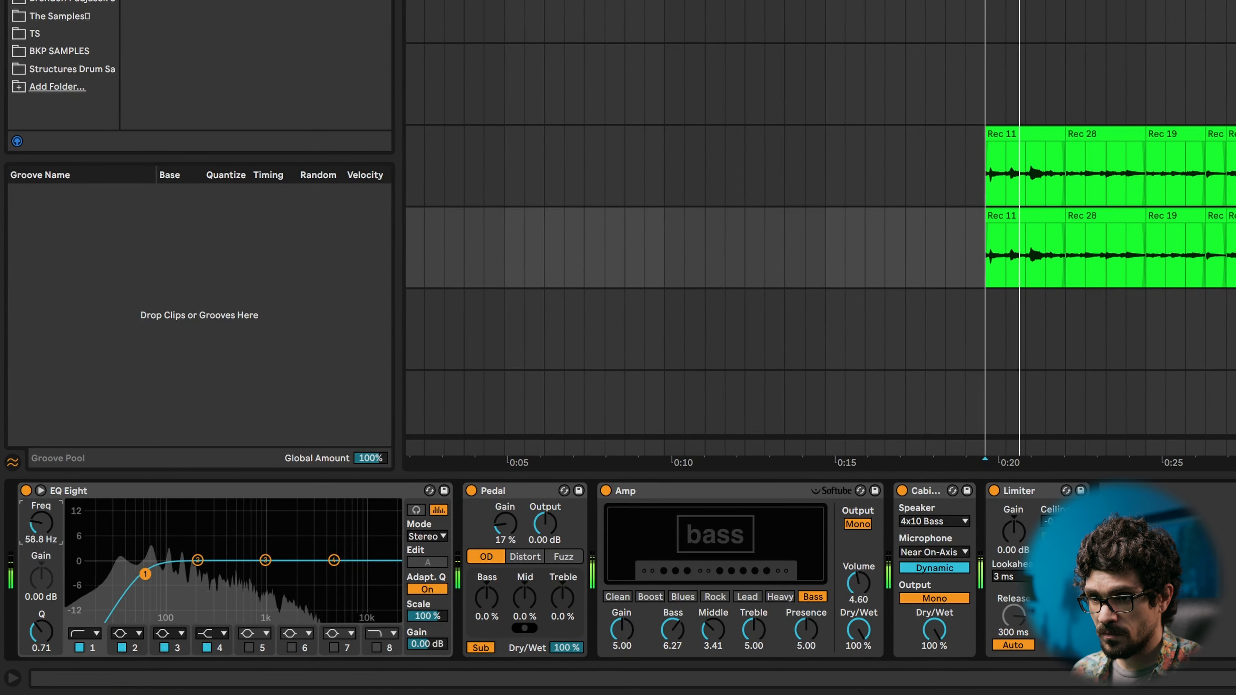
Step: Raise the EQ Eight high-pass to about 240 Hz, turn off the pedal's Sub boost and select Distort
drag(144, 574, 204, 574)
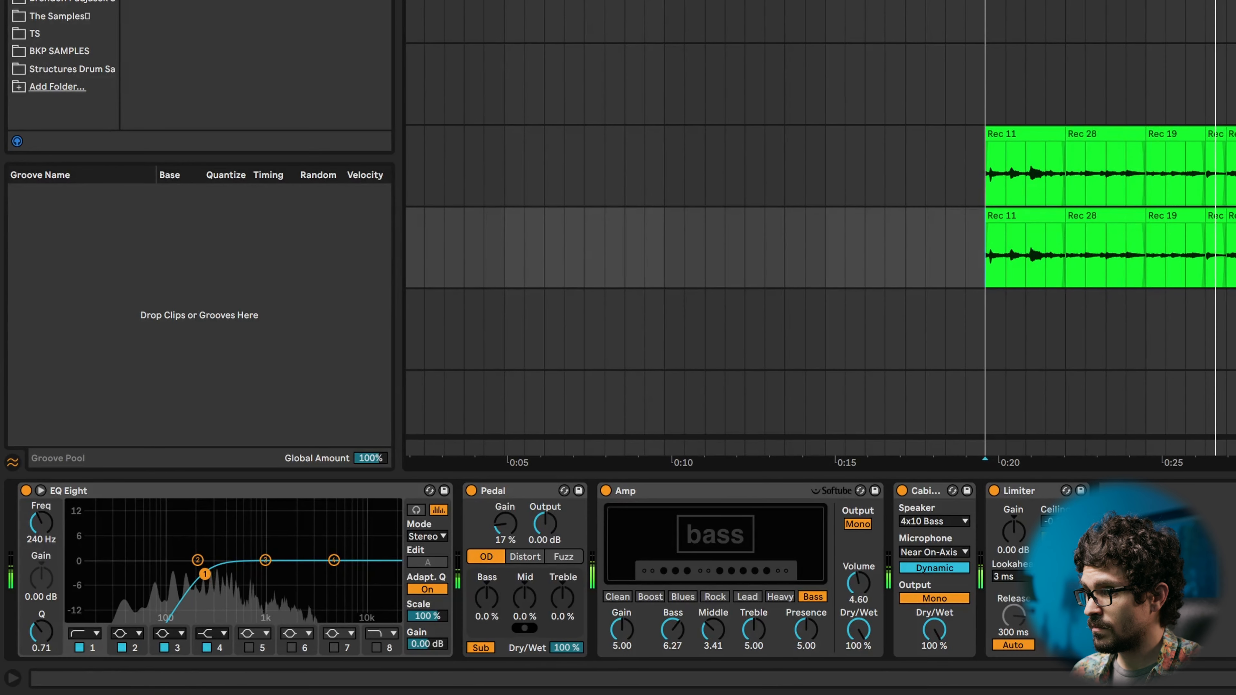
click(479, 646)
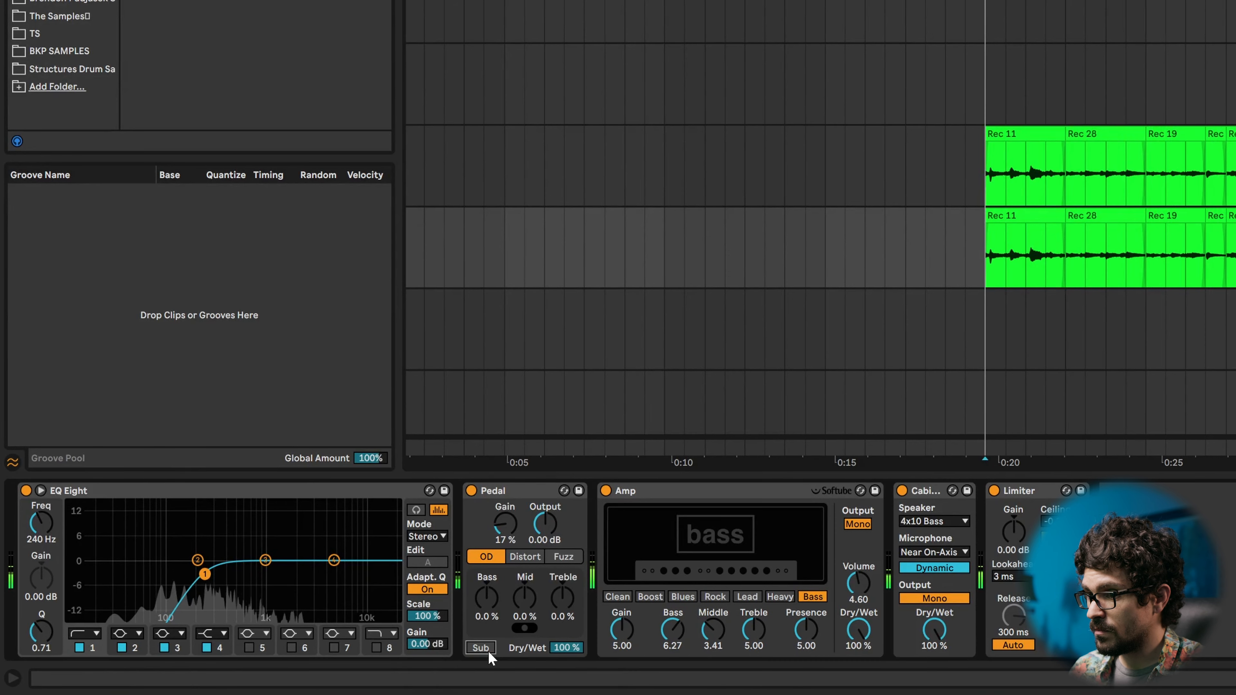
click(524, 556)
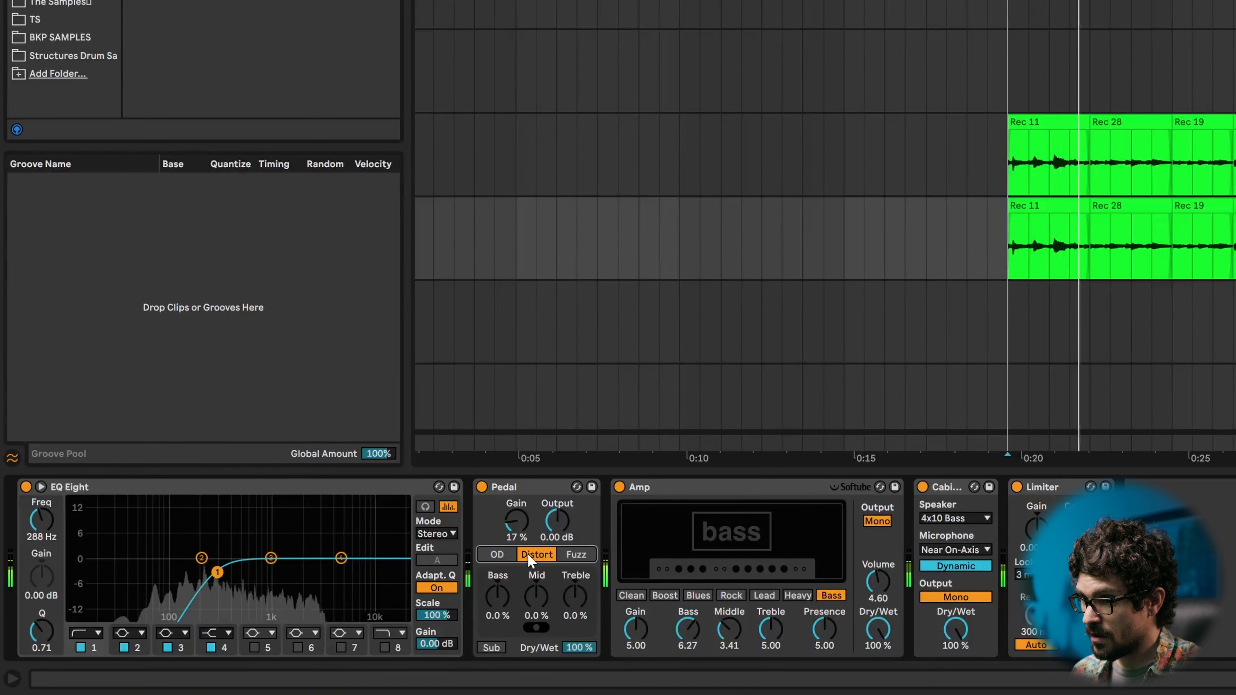
Step: Push the pedal drive to about 56%, settle on Distort mode and raise its Mid to 14%
drag(516, 519, 515, 508)
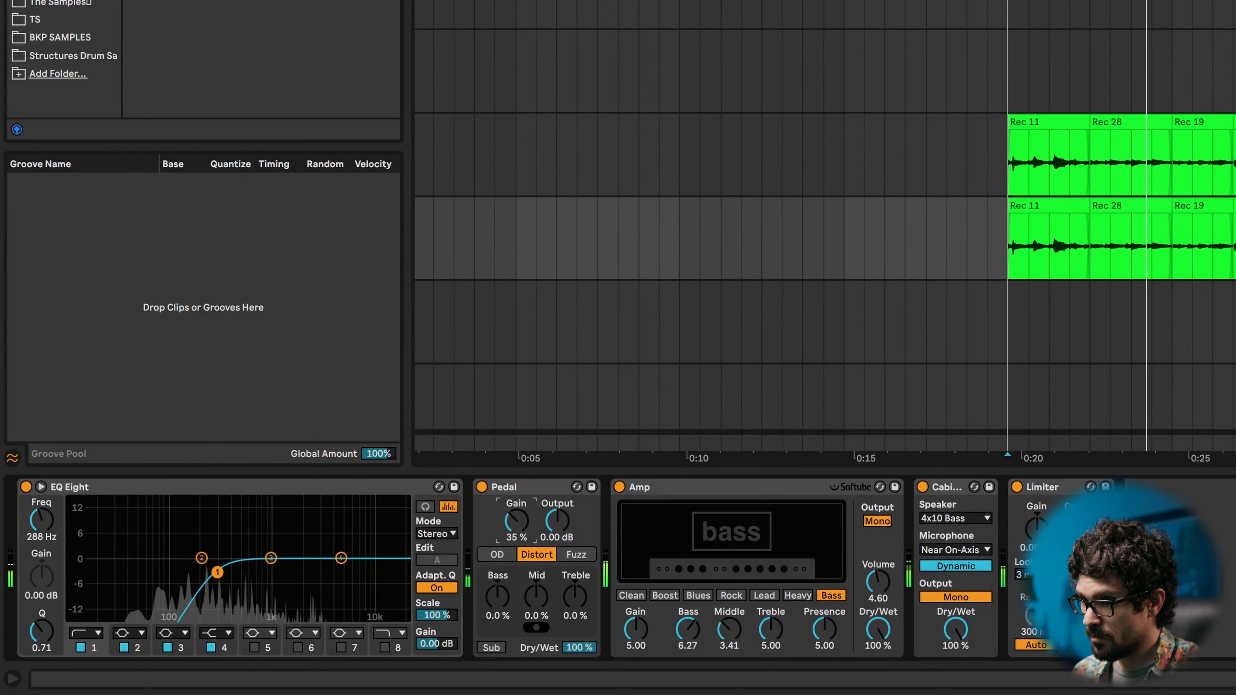
drag(516, 520, 517, 504)
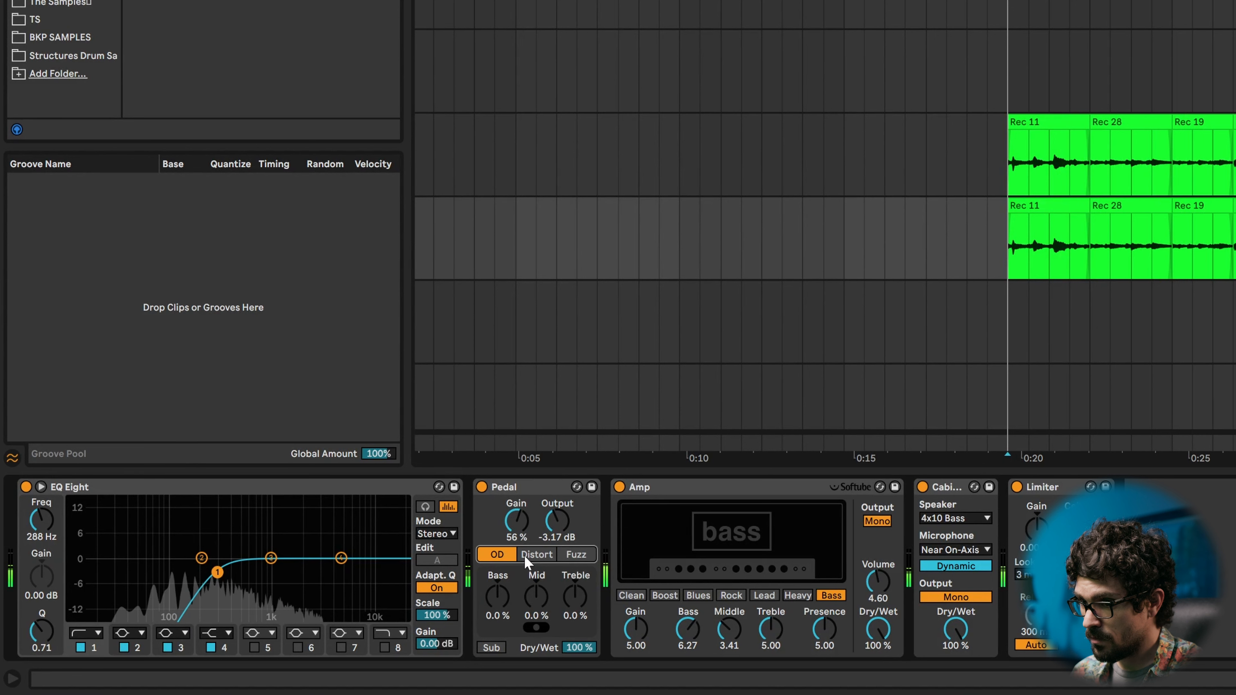
click(576, 554)
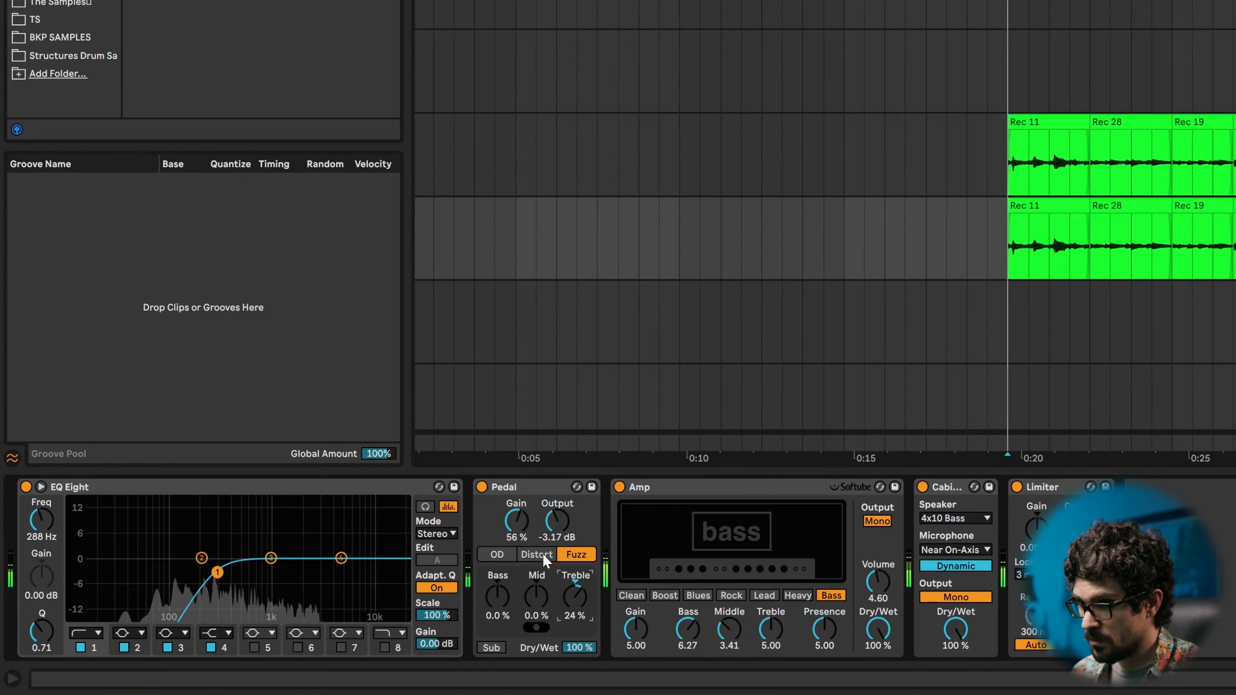
click(535, 554)
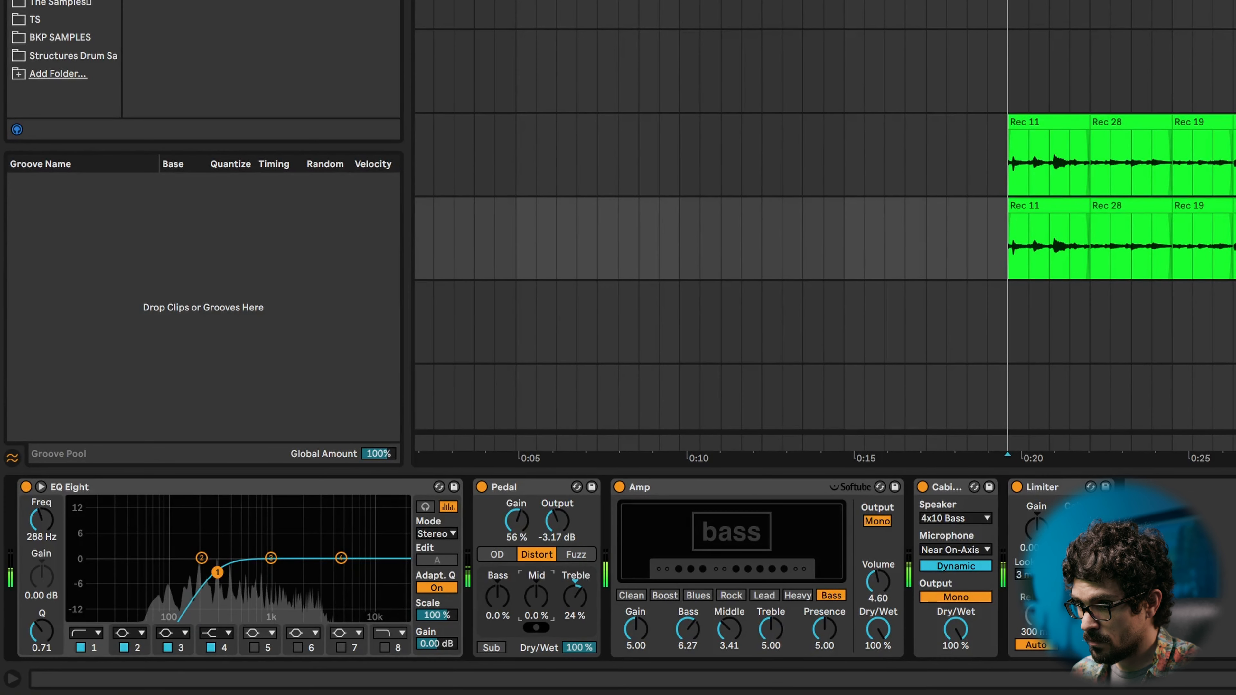
drag(536, 606, 536, 591)
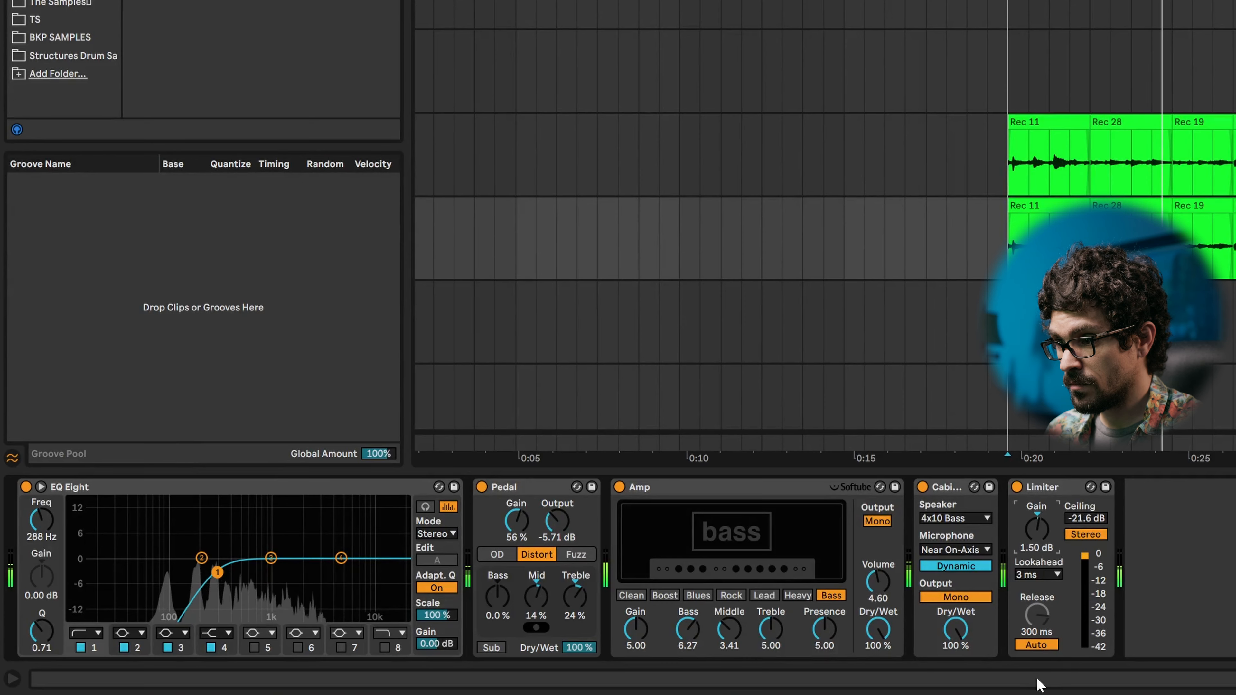
Step: Shorten the Limiter release to about 100 ms with Auto off
drag(1036, 619, 1036, 583)
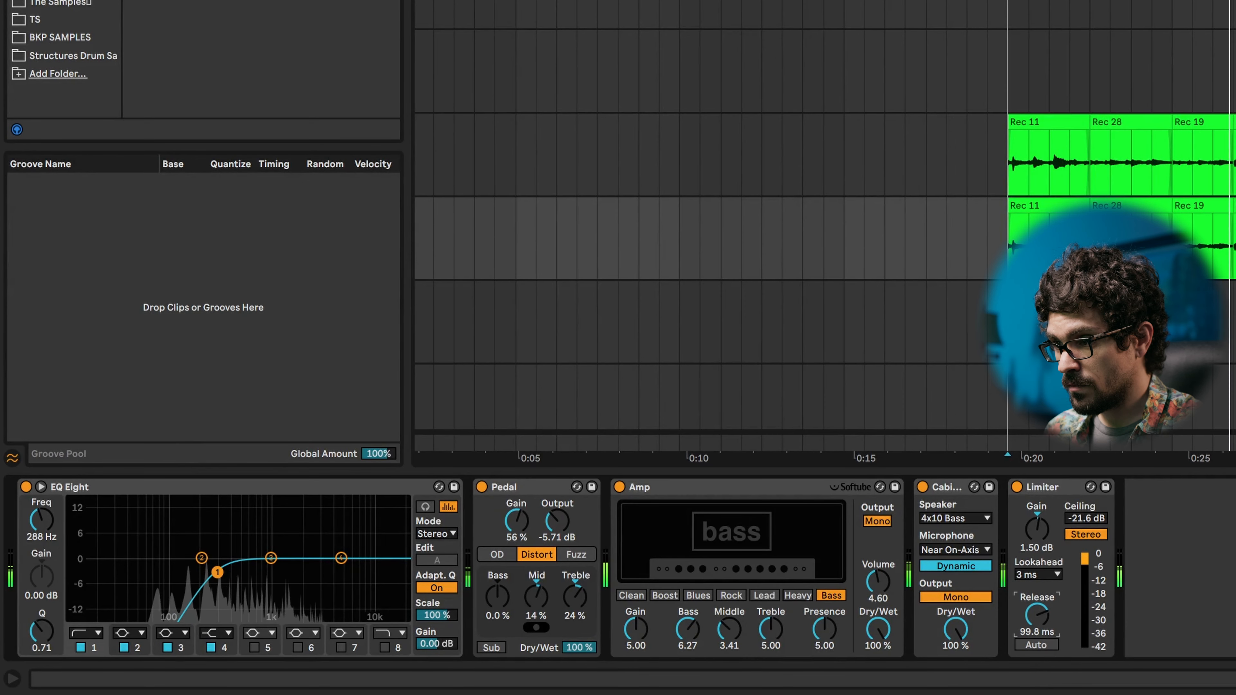
drag(1086, 524, 1085, 542)
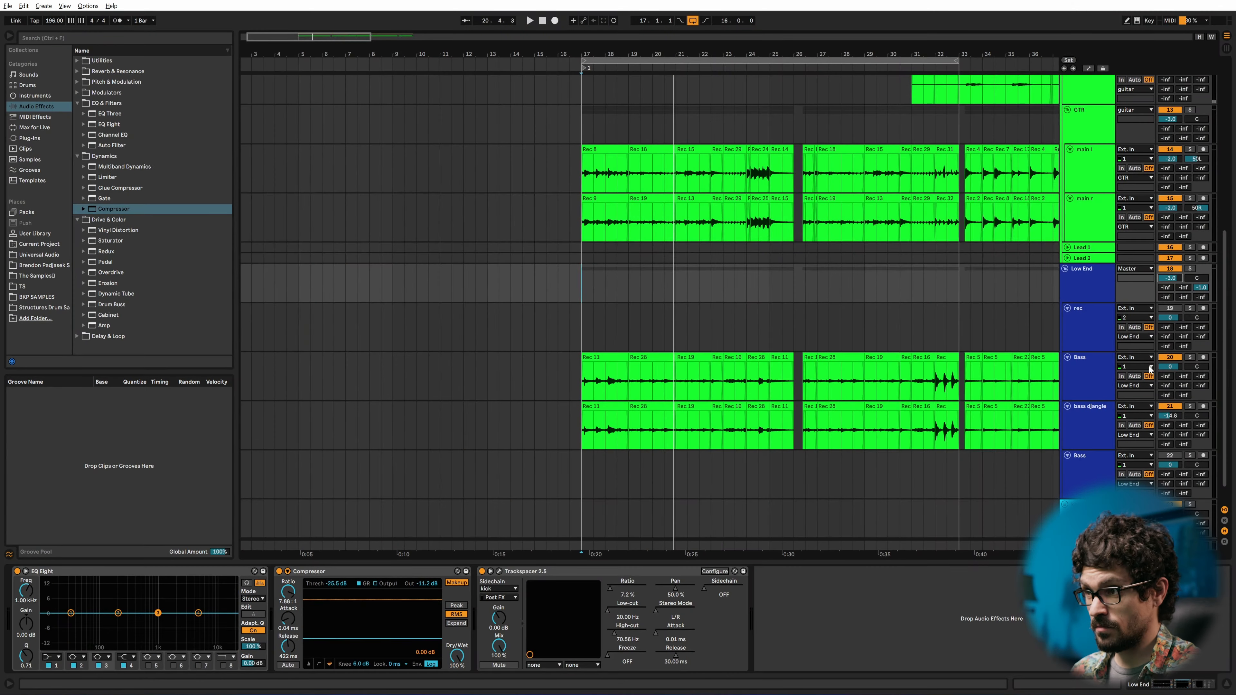
click(529, 20)
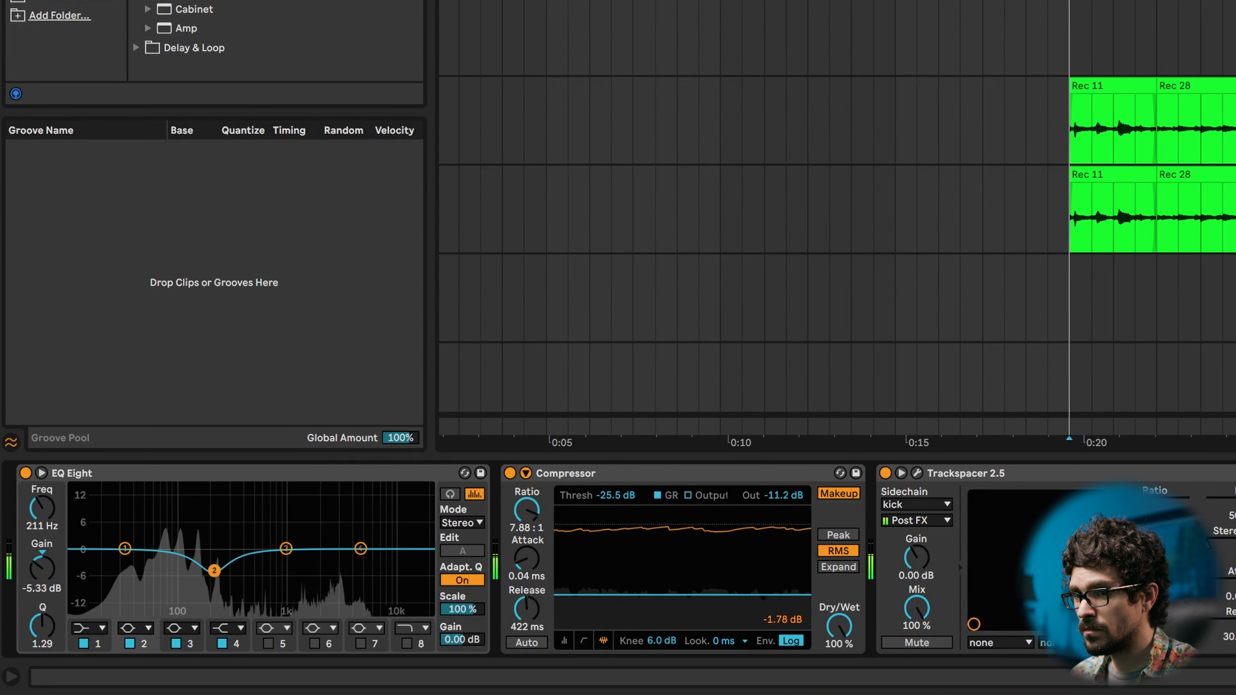
Step: Slide EQ Eight band 2's -5.33 dB low-mid cut down to about 198 Hz
drag(215, 569, 209, 570)
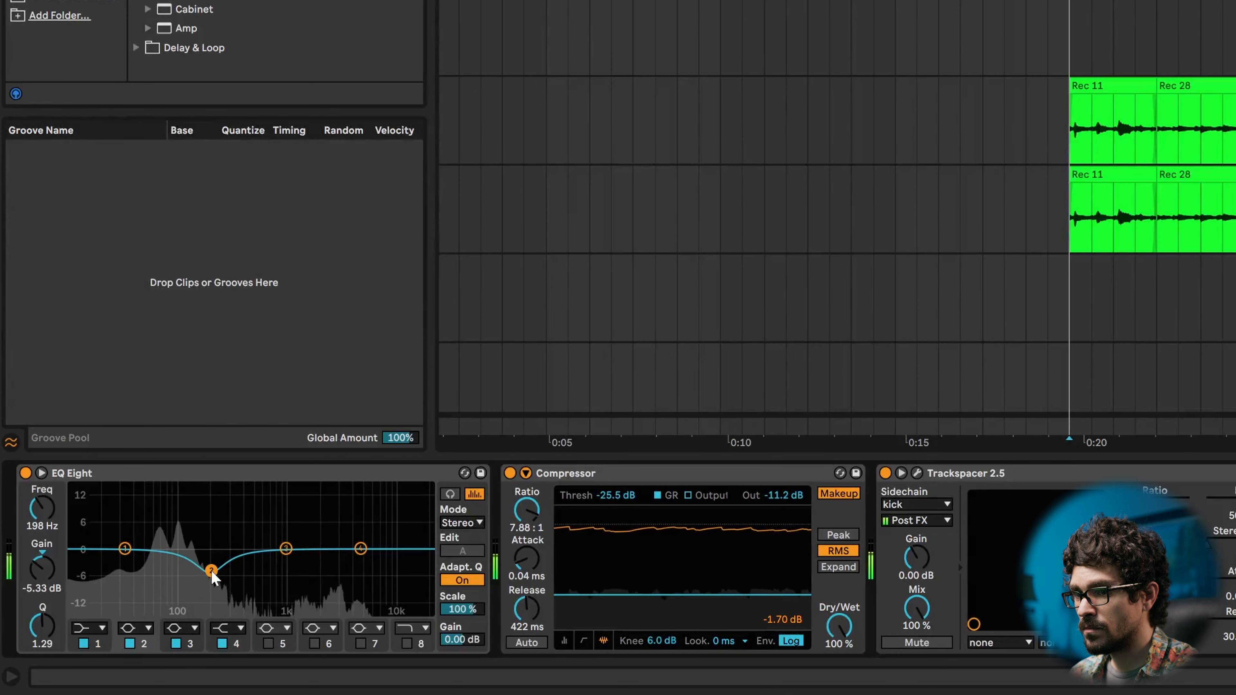
drag(210, 570, 211, 571)
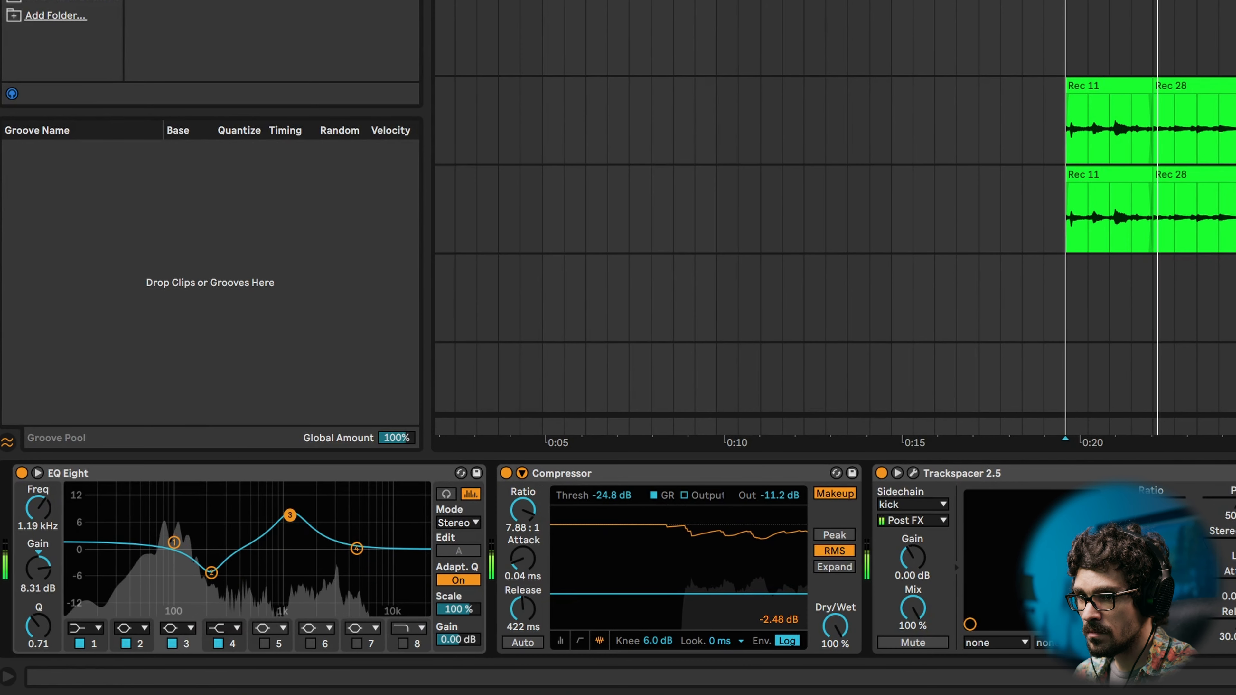
Step: Boost EQ Eight band 3 to roughly 12 dB and sweep it from 2 kHz up to about 3.2 kHz
drag(289, 514, 313, 499)
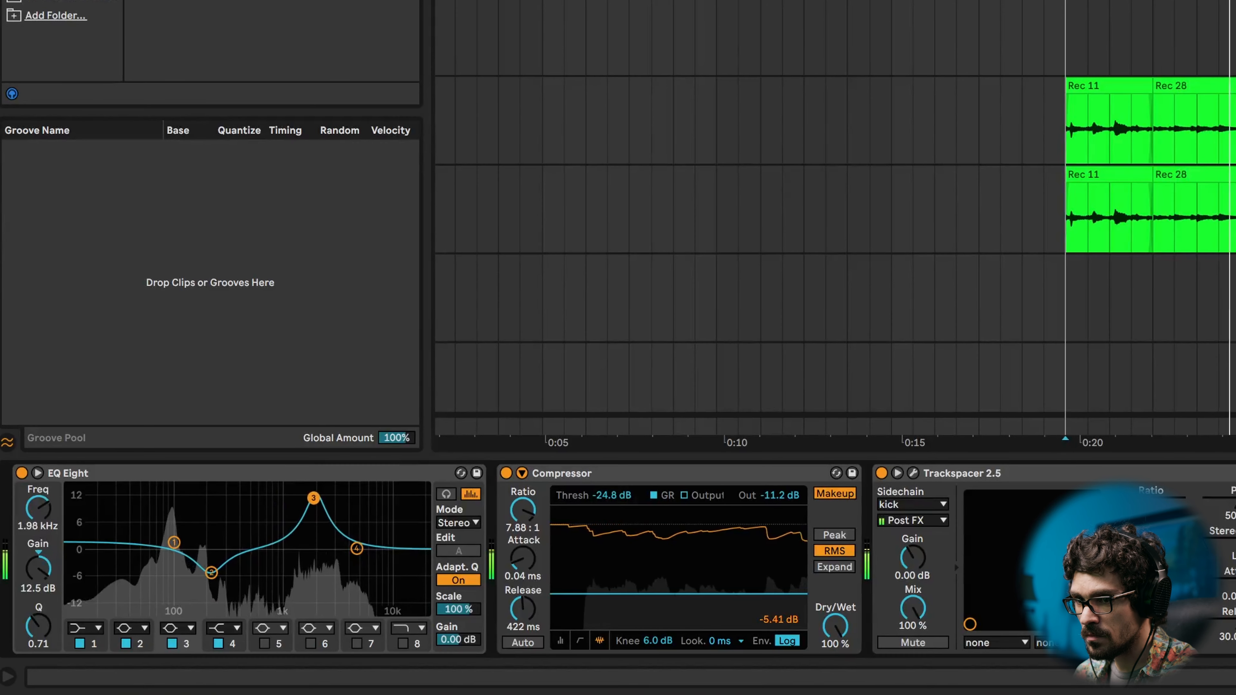
drag(313, 499, 330, 498)
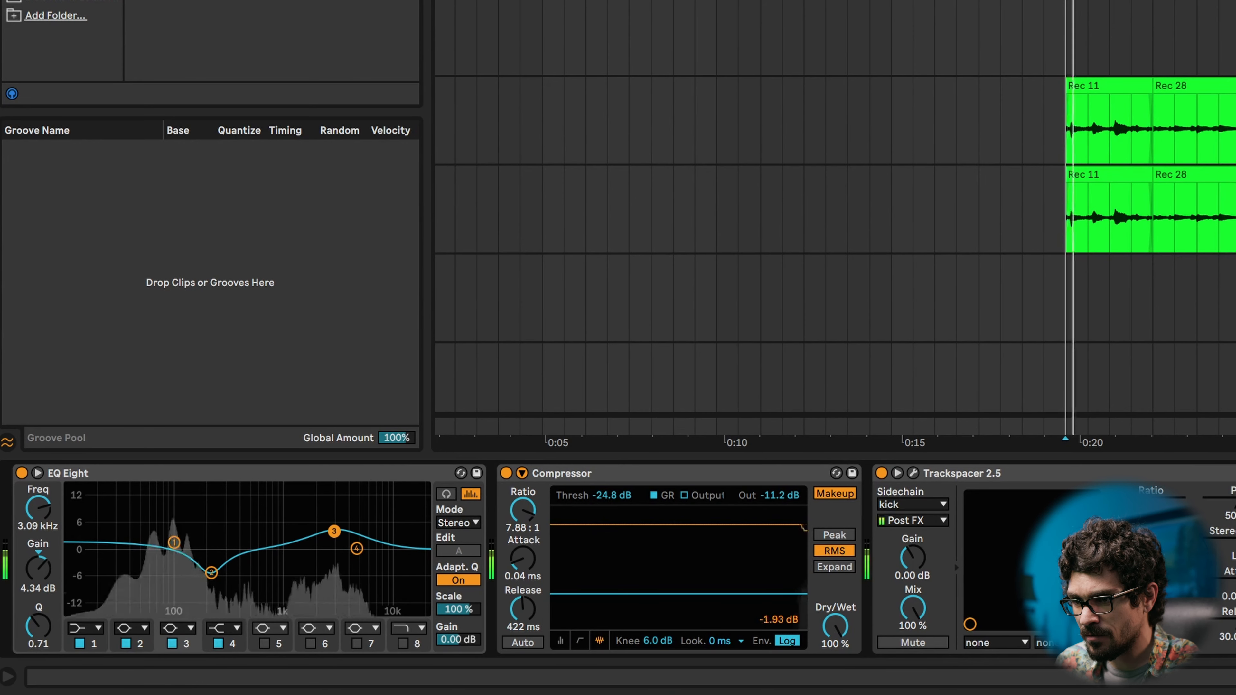
drag(332, 529, 336, 503)
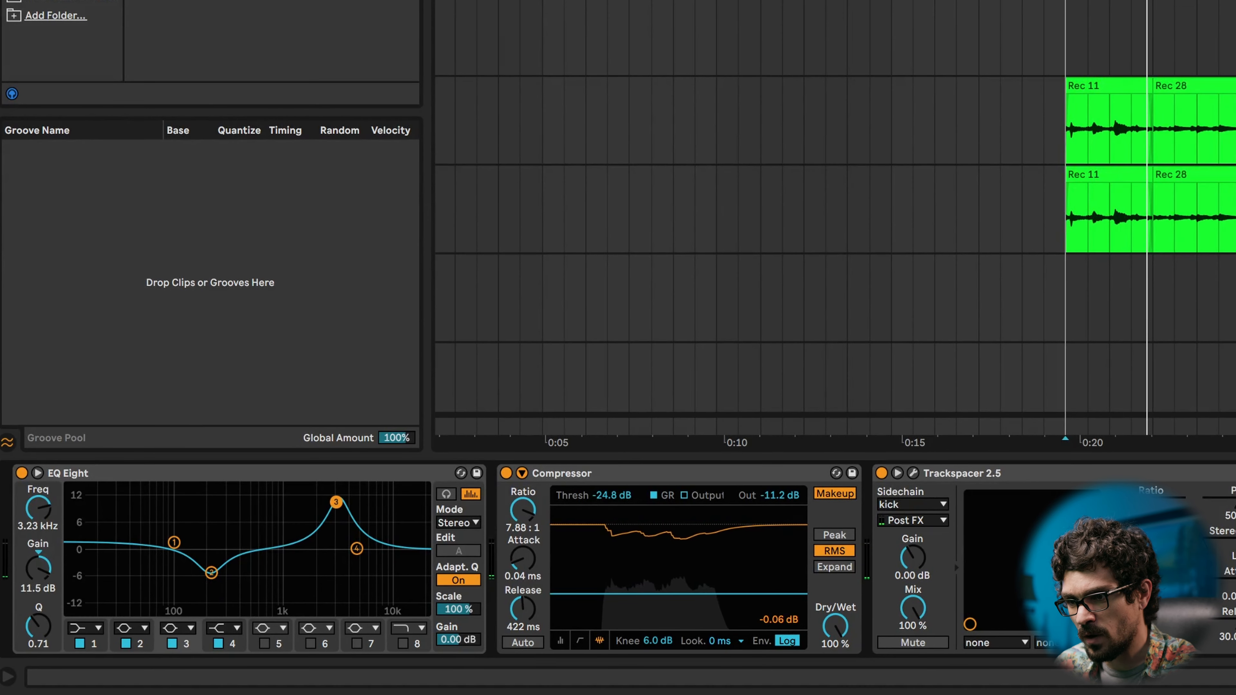
drag(335, 502, 336, 502)
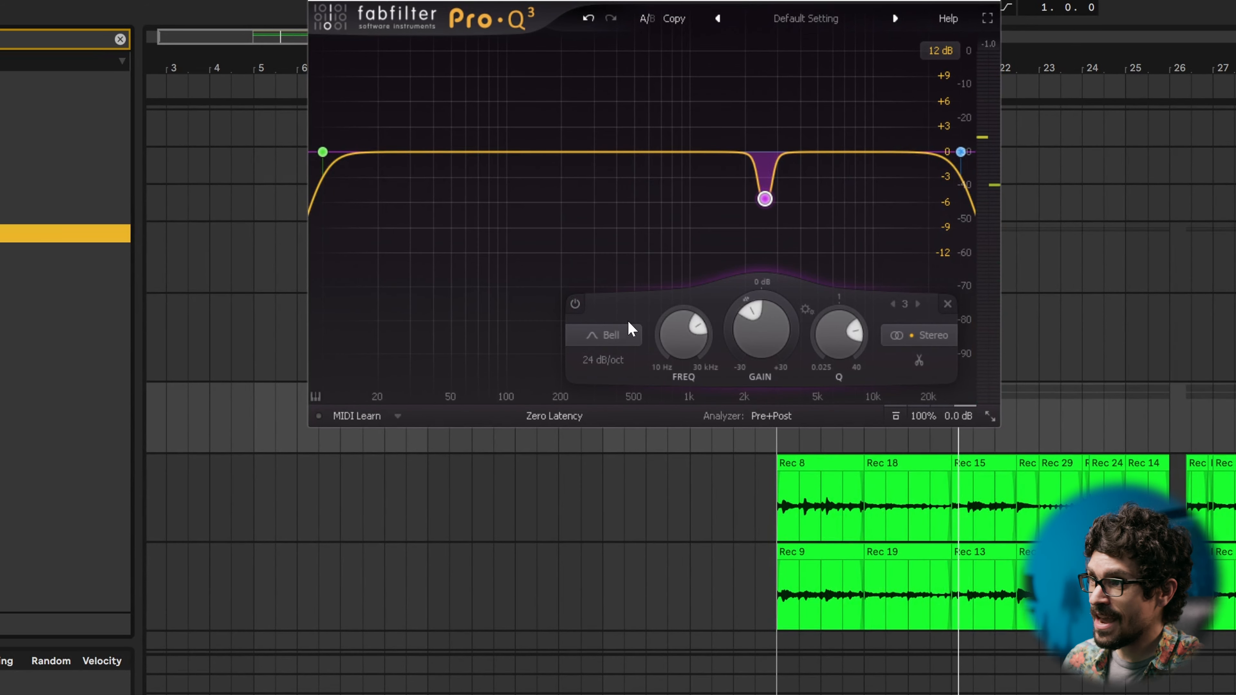
Step: Set the Pro-Q 3 bell to about -5.2 dB with Q 6.5 and slide it from 2.1 to 2.45 kHz
drag(765, 199, 747, 199)
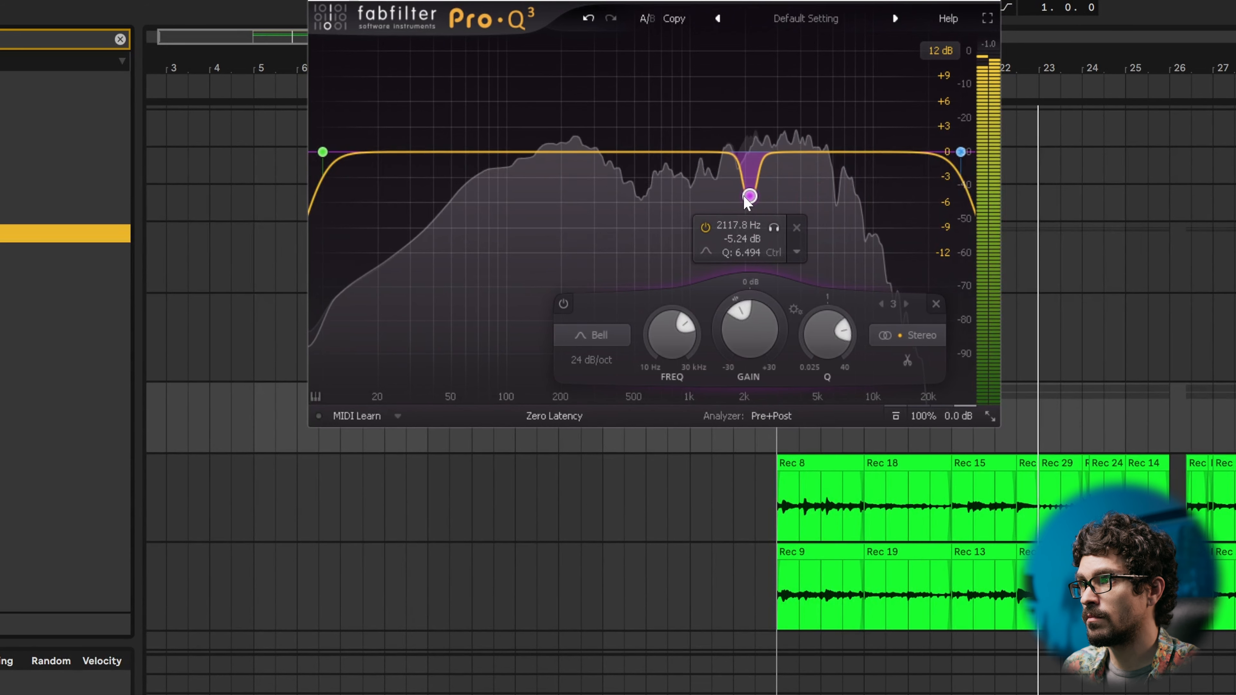
drag(749, 196, 760, 197)
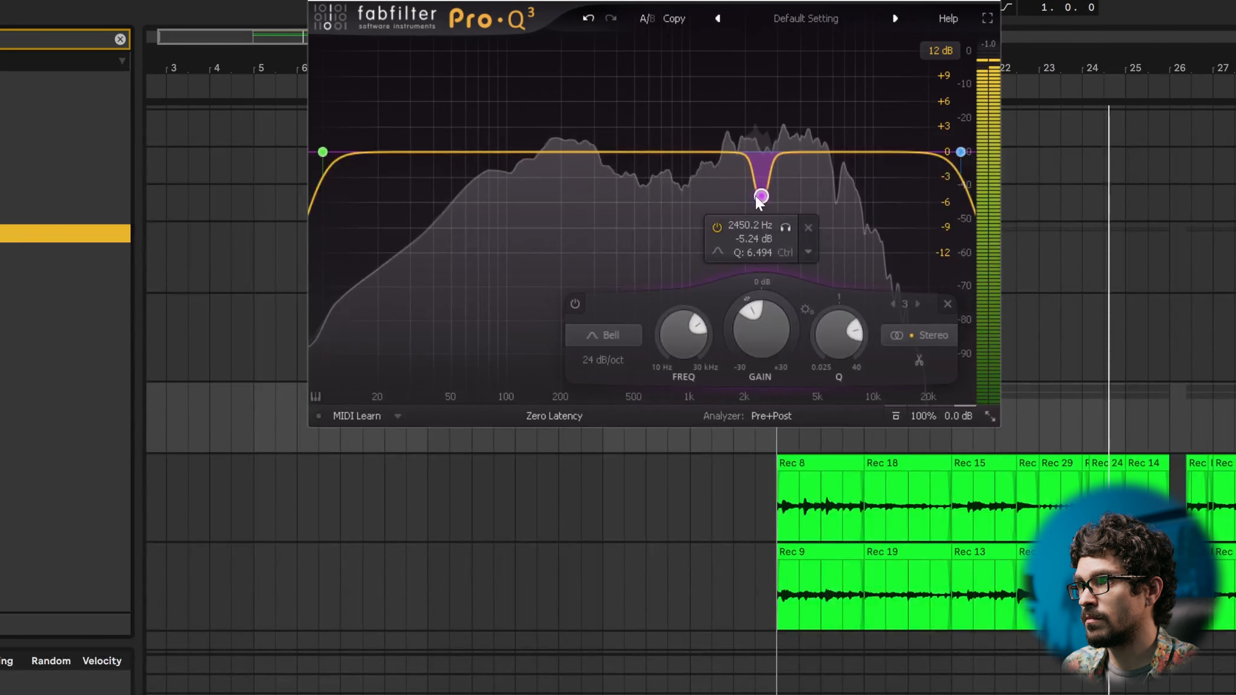